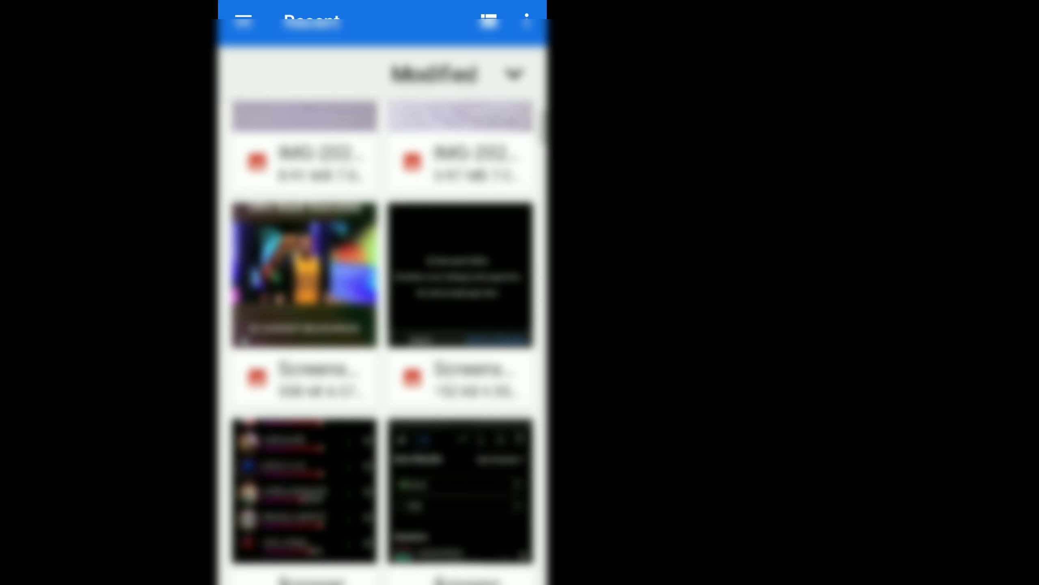
- Scroll through Files' recent images to find the silver car street photo
scroll(down, 3)
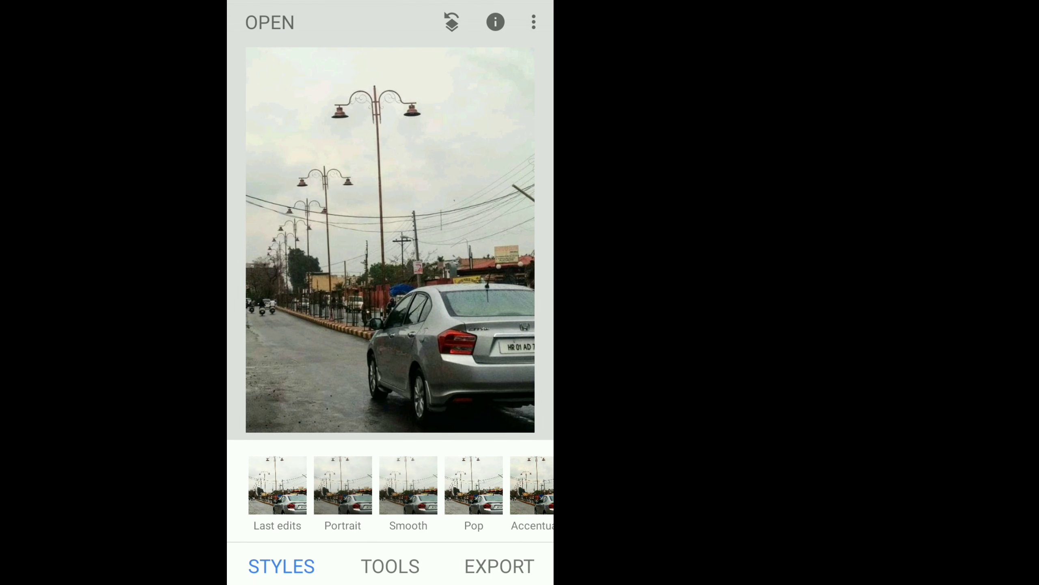
- Preview the Portrait, Smooth and Pop style presets and apply one
click(343, 484)
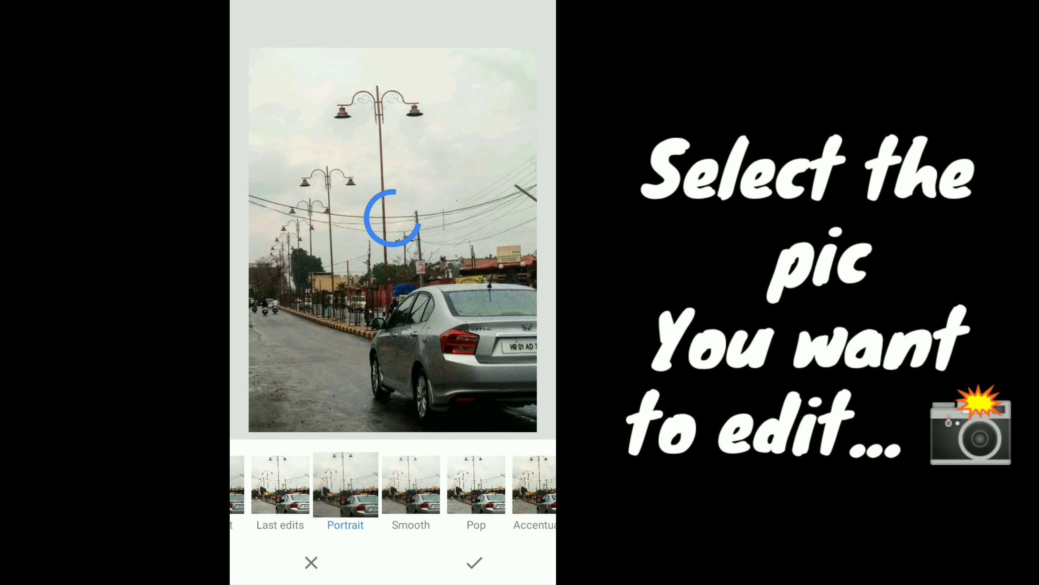
click(413, 484)
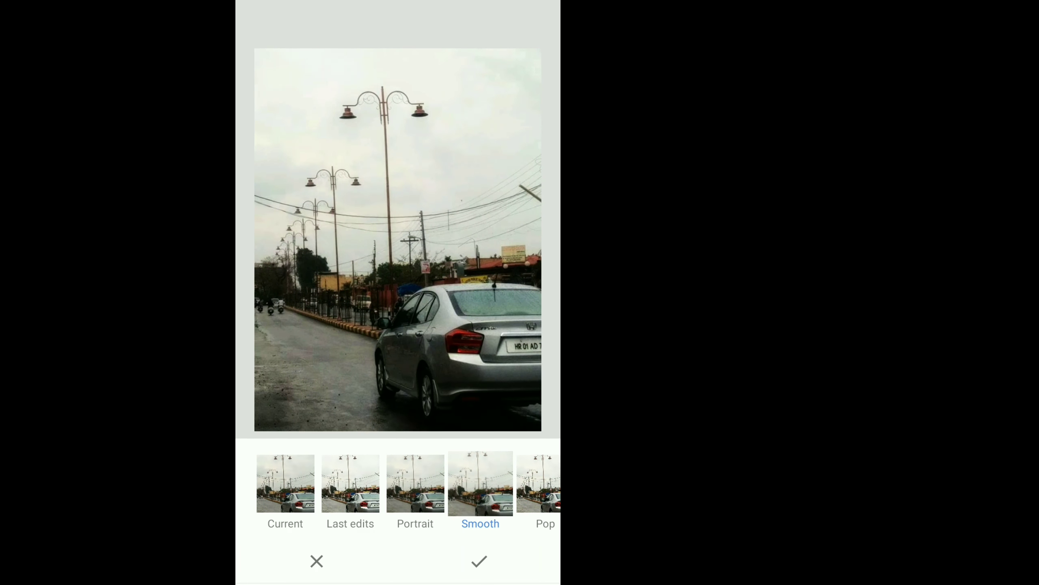
scroll(left, 3)
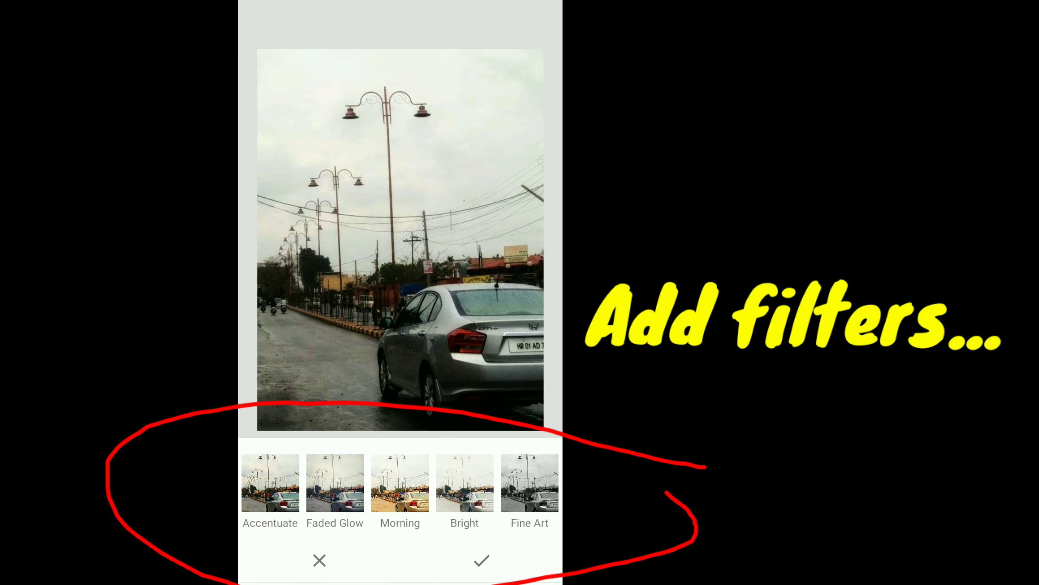
click(399, 483)
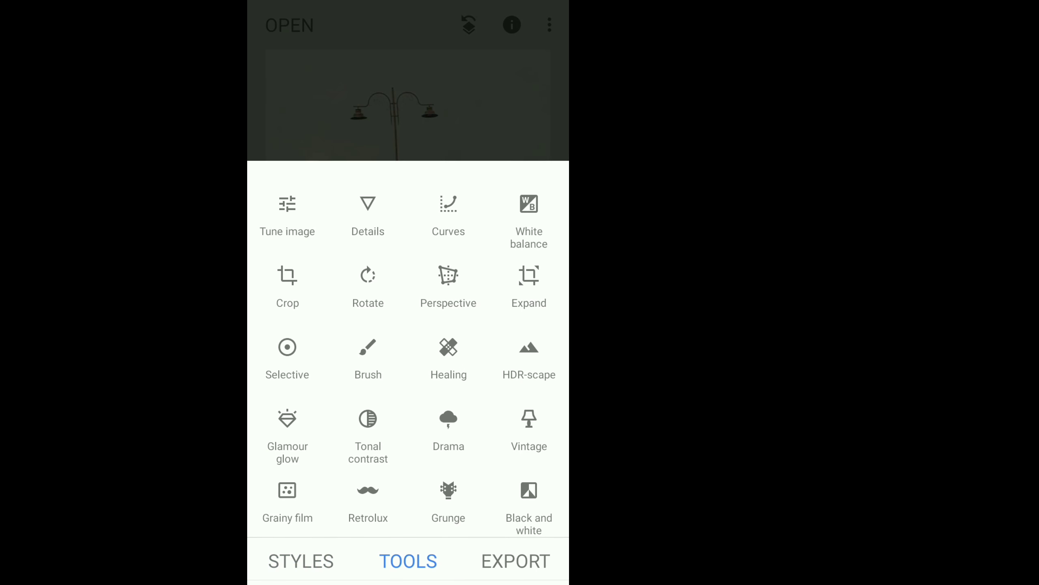
- Apply HDR-scape at filter strength +24 and return to the tools list
click(529, 357)
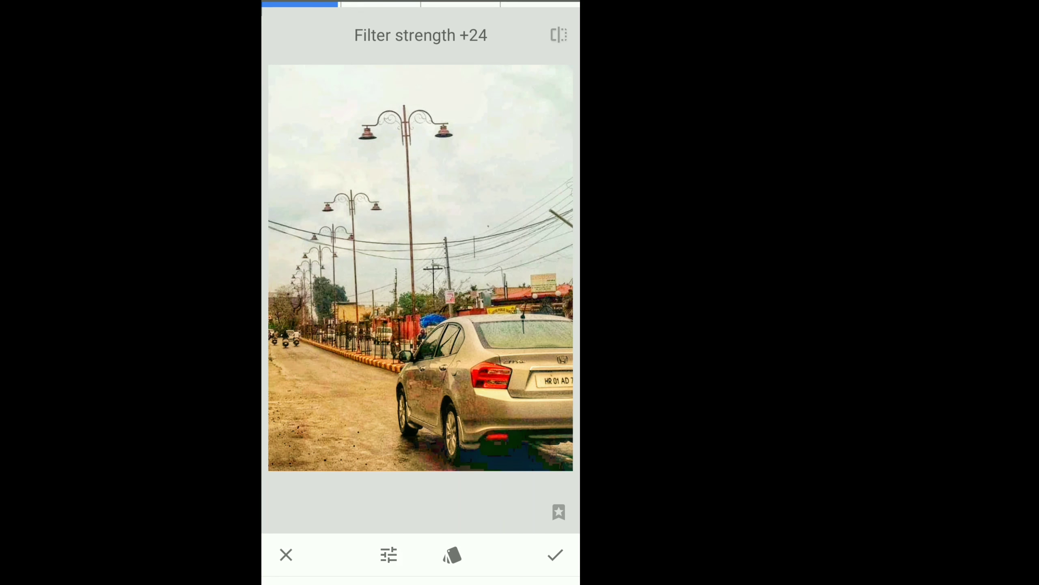
click(555, 555)
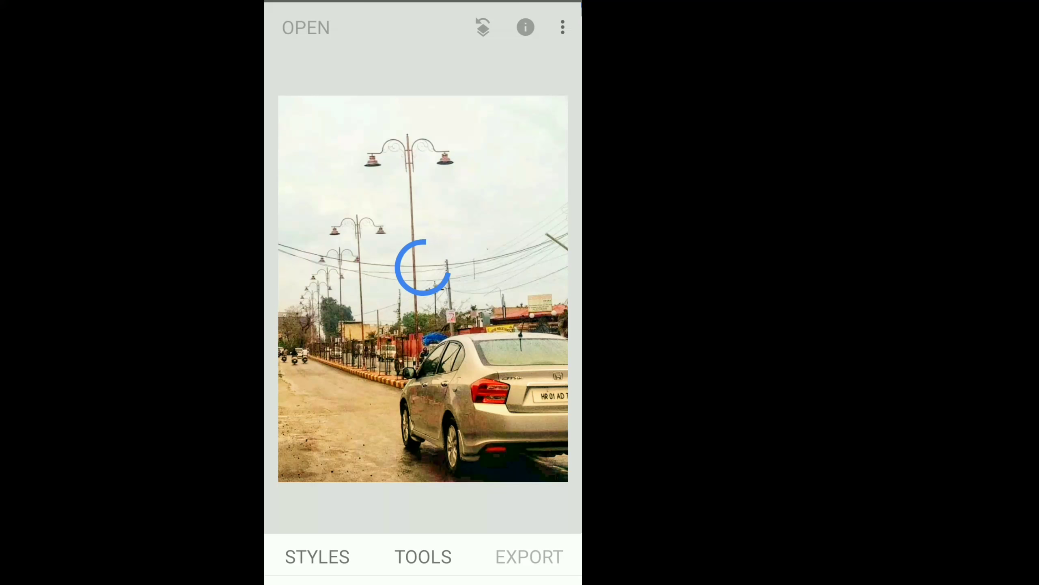
click(423, 557)
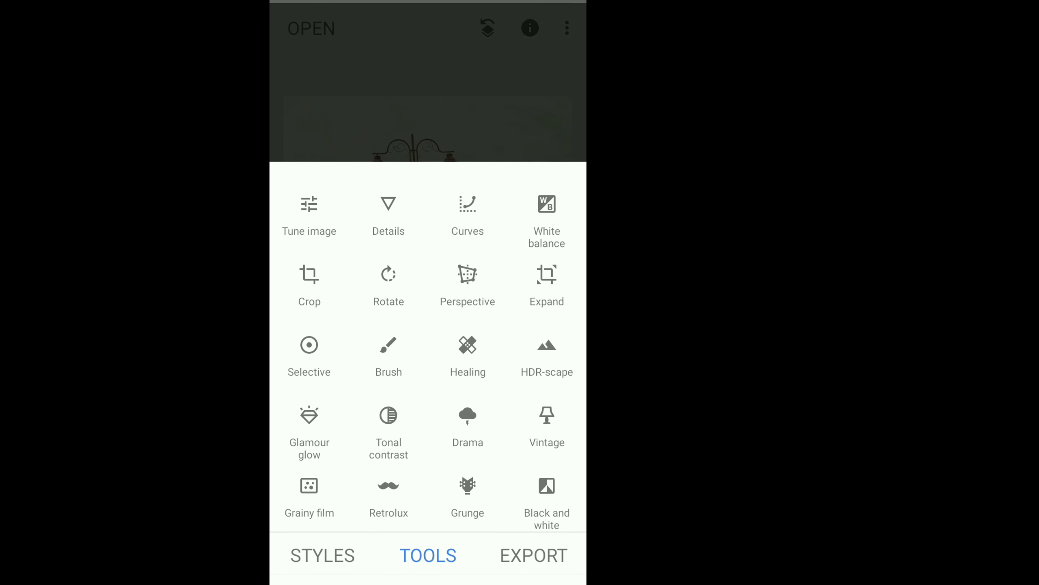
- Raise Brightness to +32 in Tune image and confirm
click(468, 345)
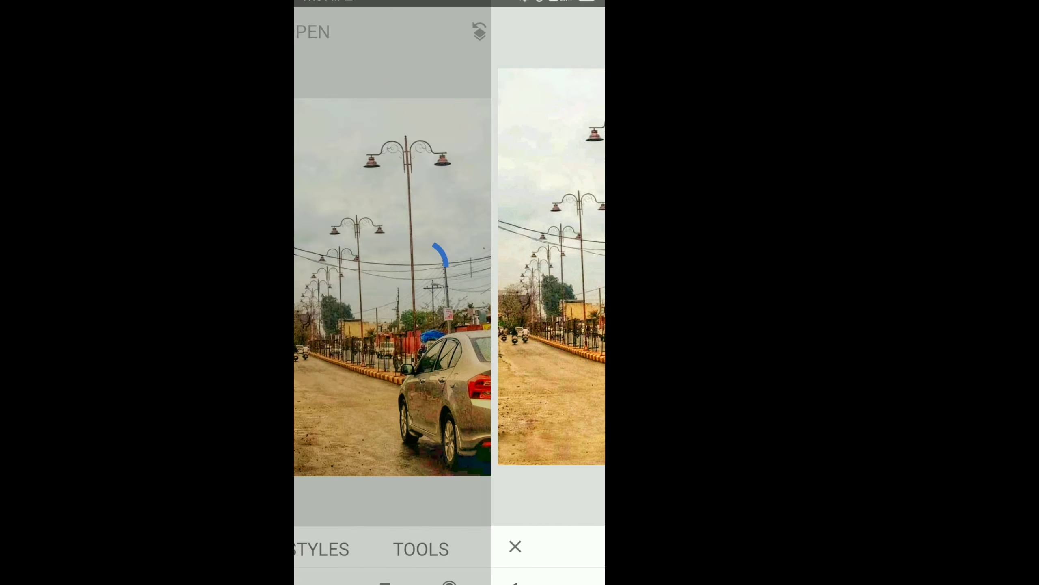
click(421, 549)
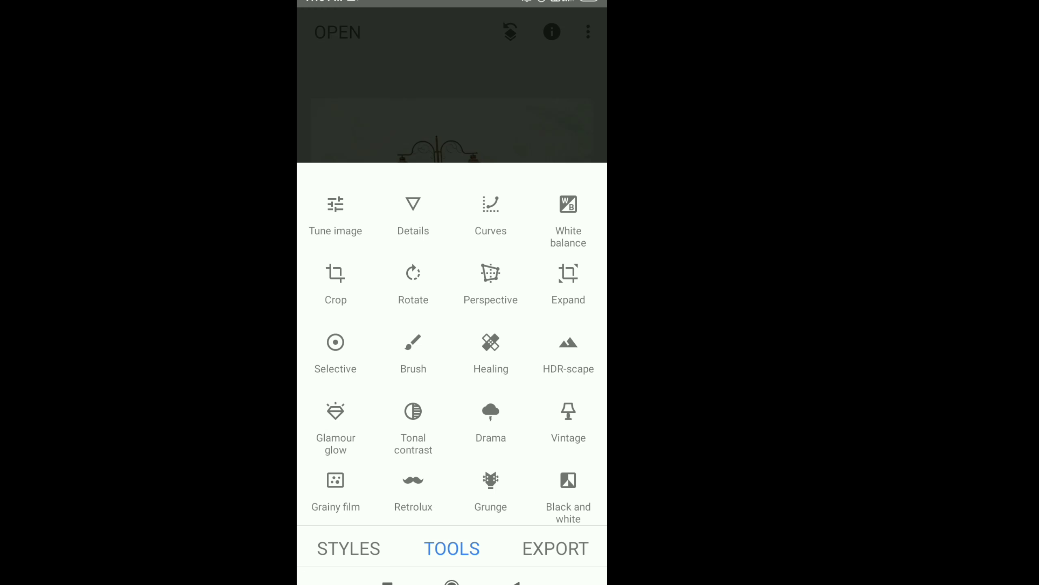
click(335, 204)
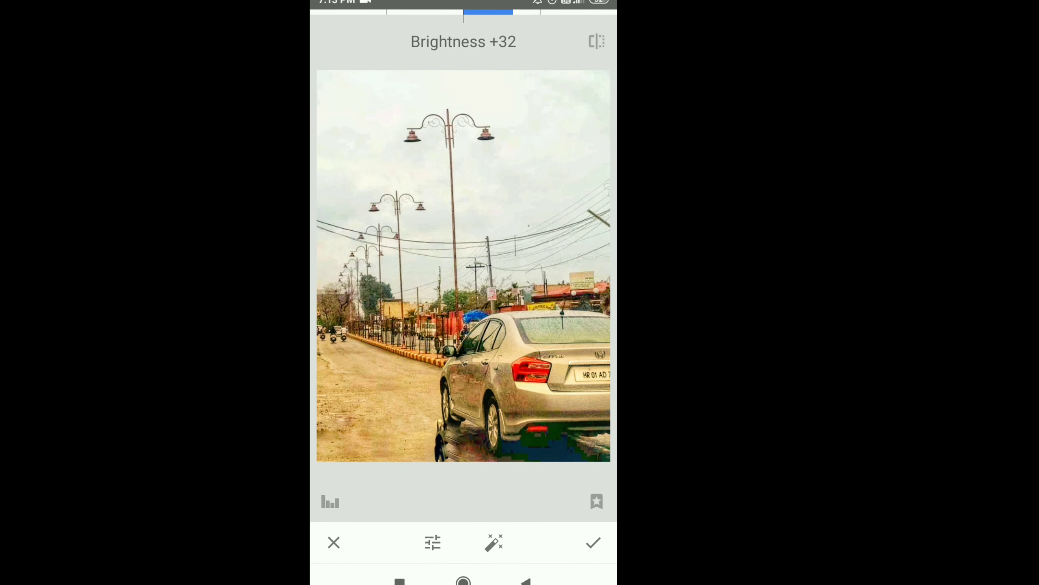
click(593, 541)
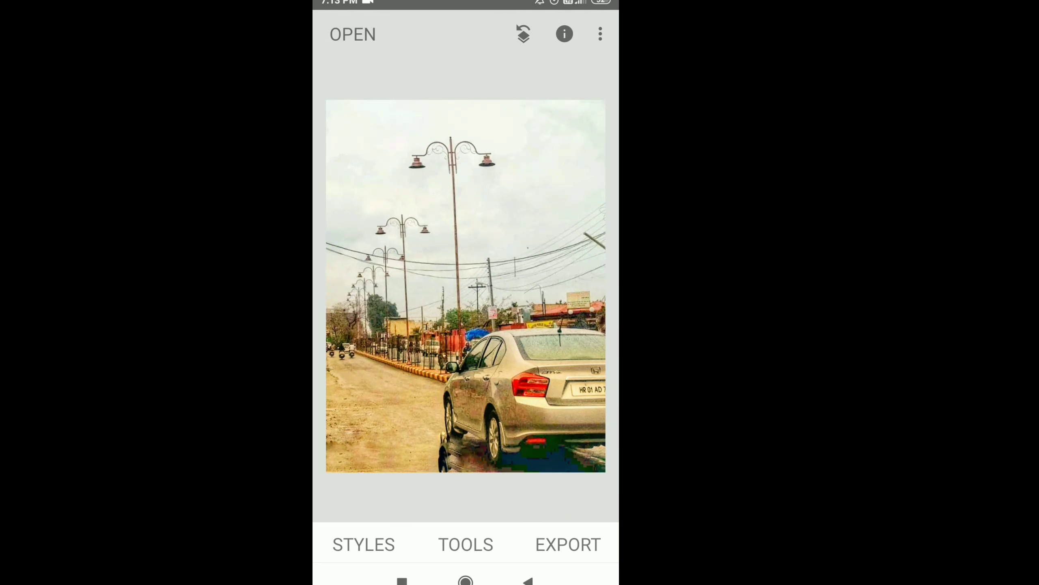
- Set Structure to +100 in the Details tool and confirm
click(465, 544)
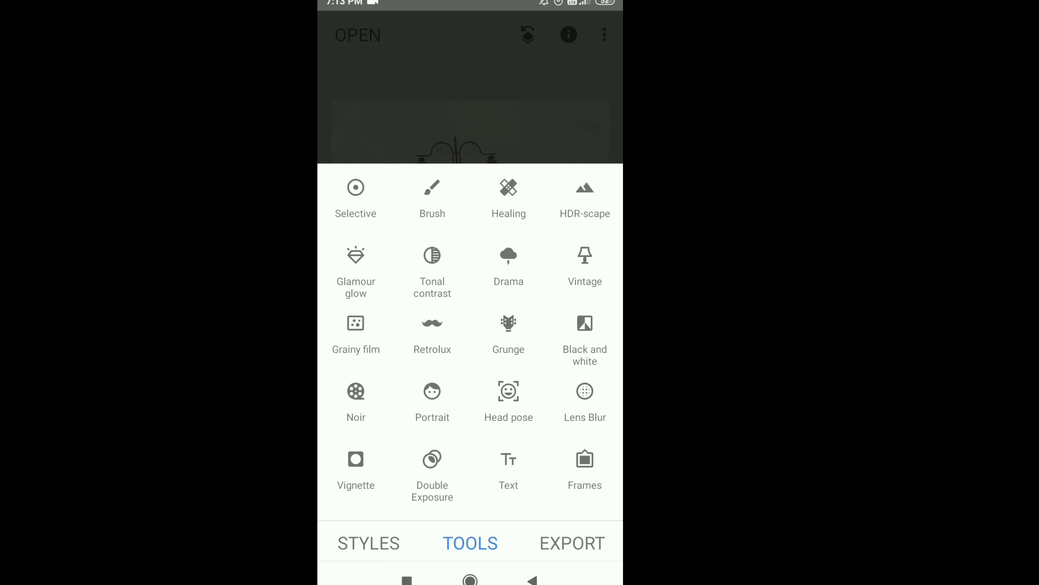
scroll(down, 3)
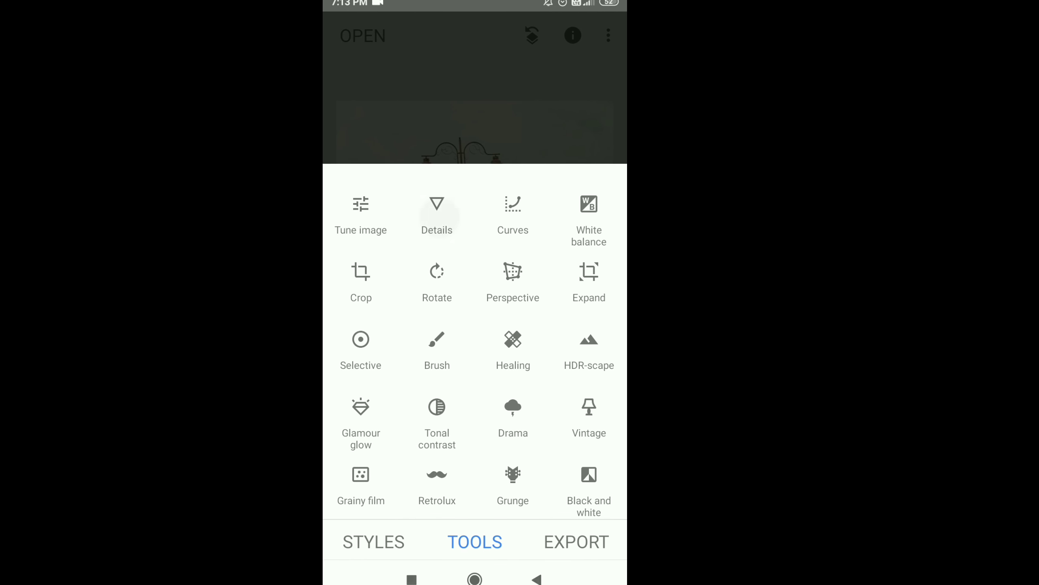
click(437, 212)
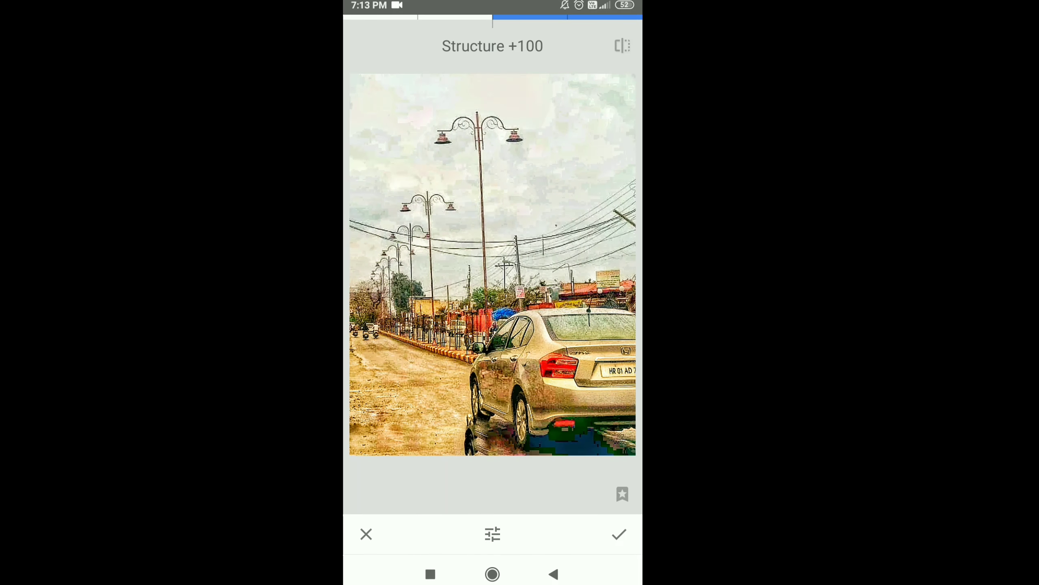
click(618, 533)
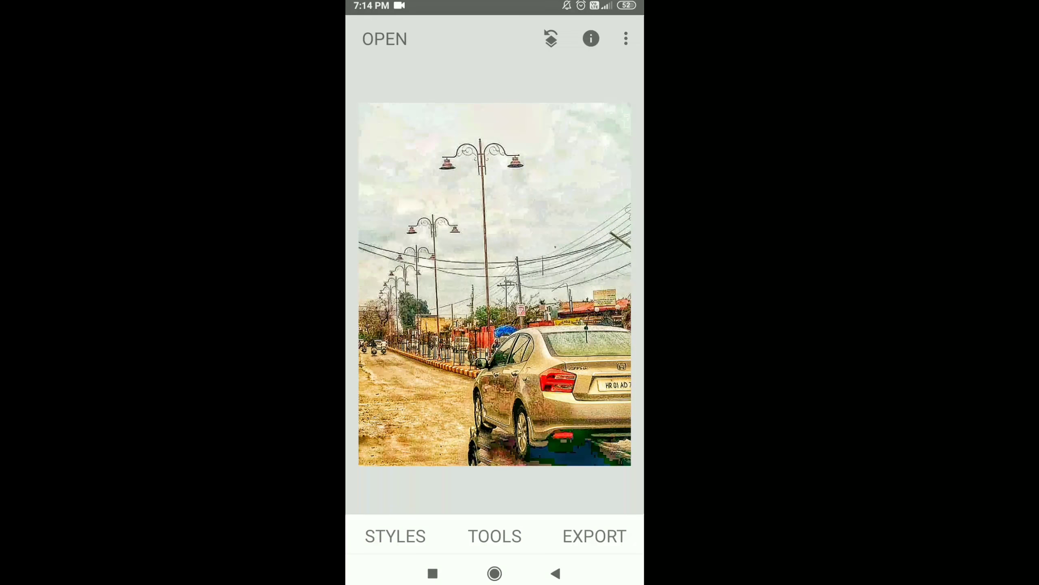
- Save the edited photo via Export, then view it in the gallery app
click(595, 535)
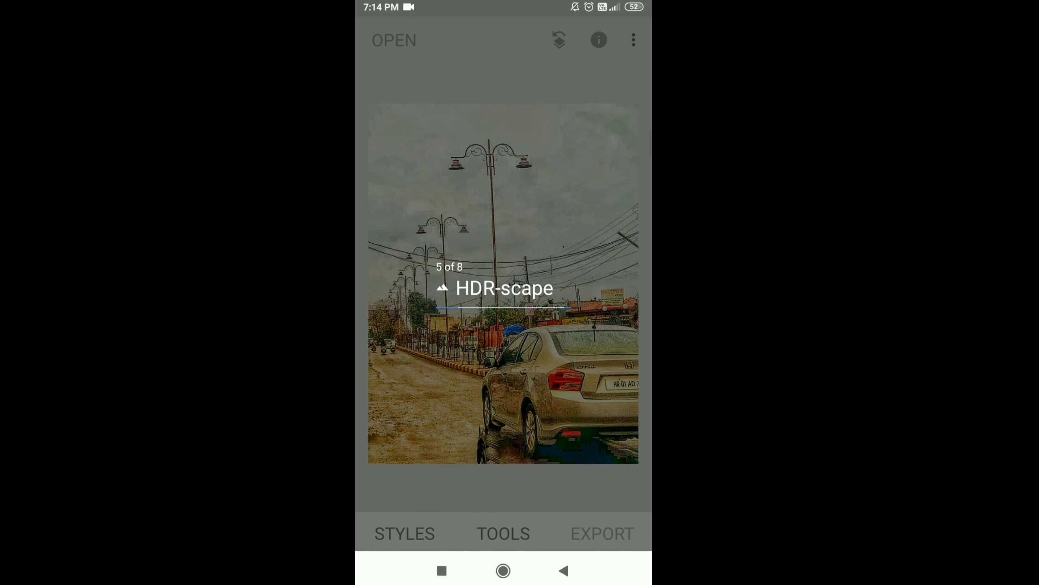
click(603, 532)
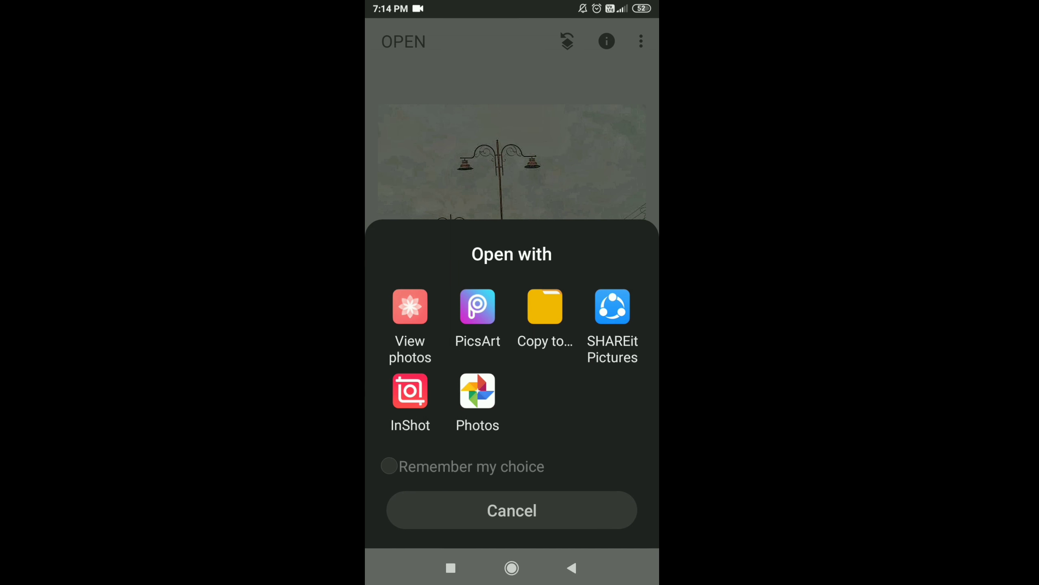
click(477, 389)
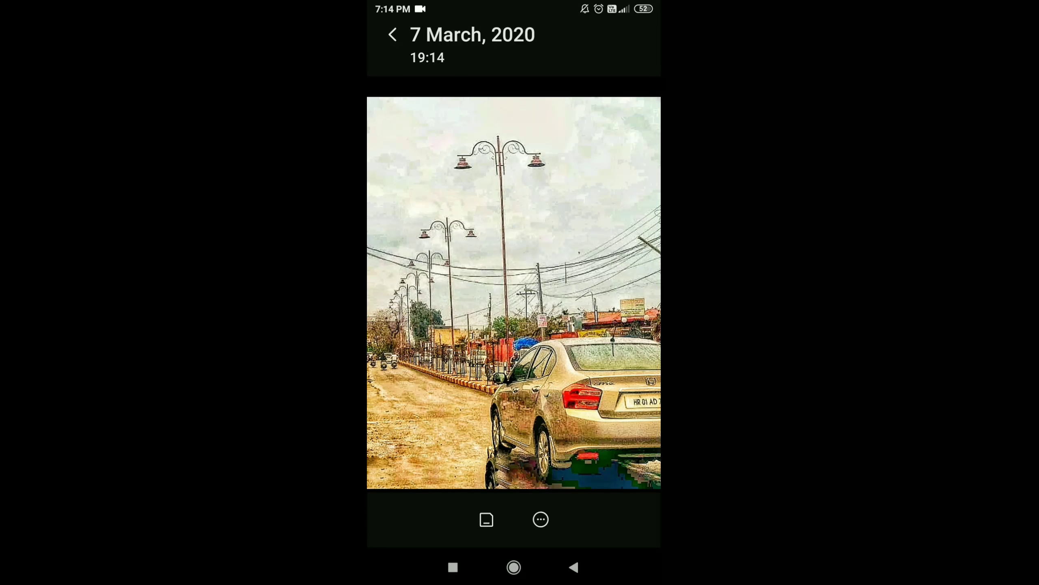